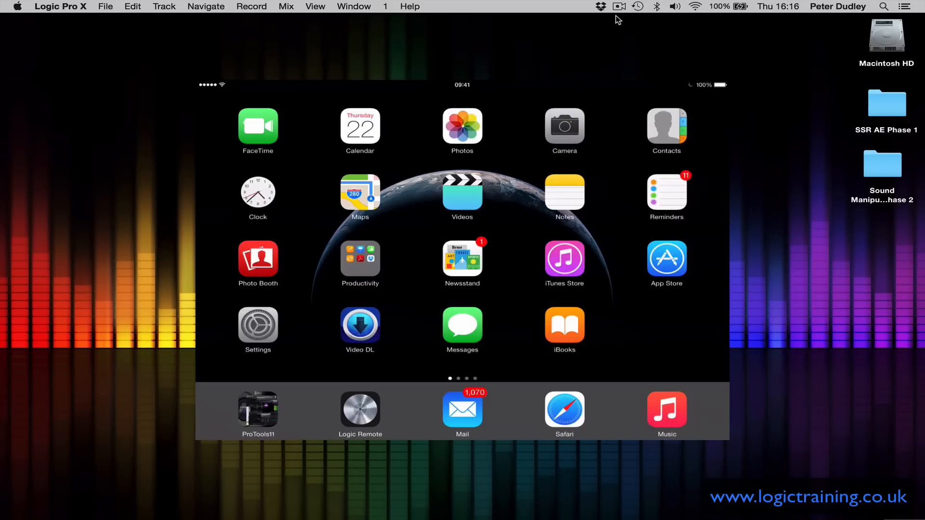
Launch Logic Remote from the dock on the mirrored iPad home screen
click(666, 259)
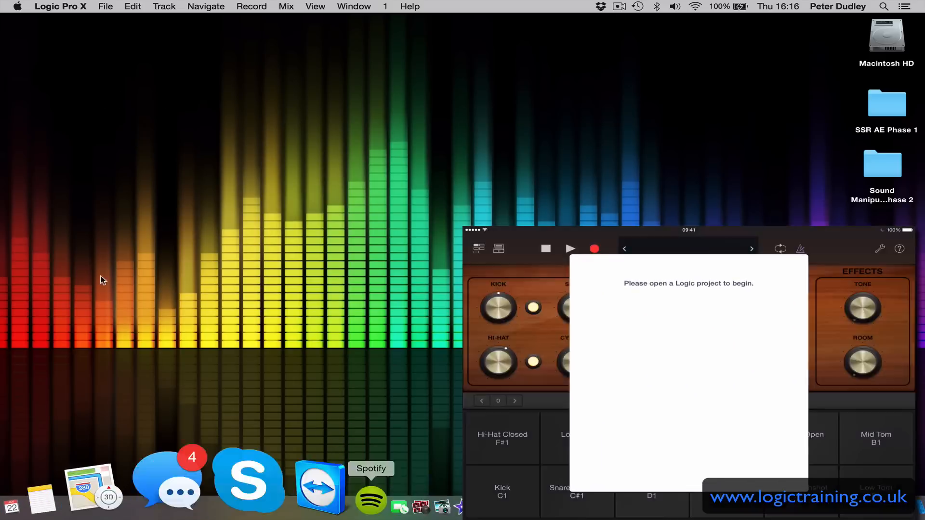
Open Logic Remote Demo from Open Recent and audition the Brooklyn kit's drum pads, including Kick
click(105, 6)
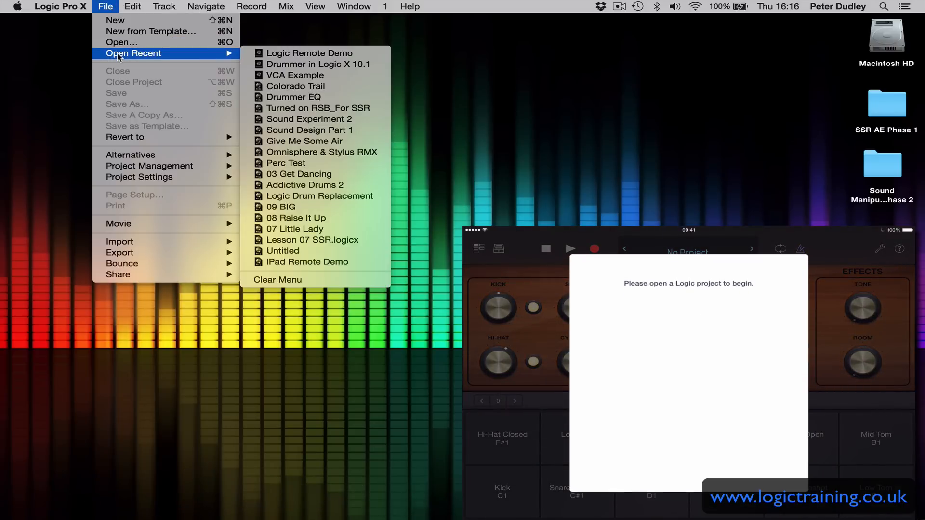
click(309, 52)
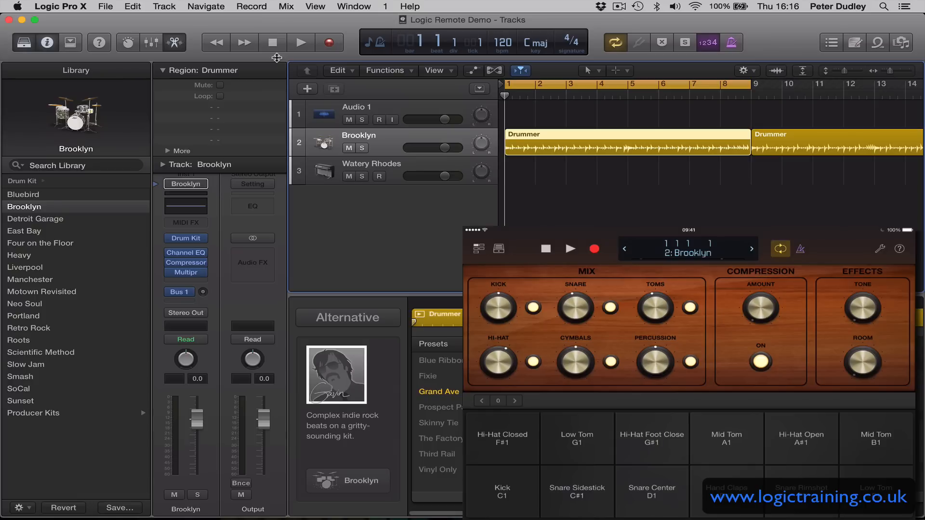
click(478, 248)
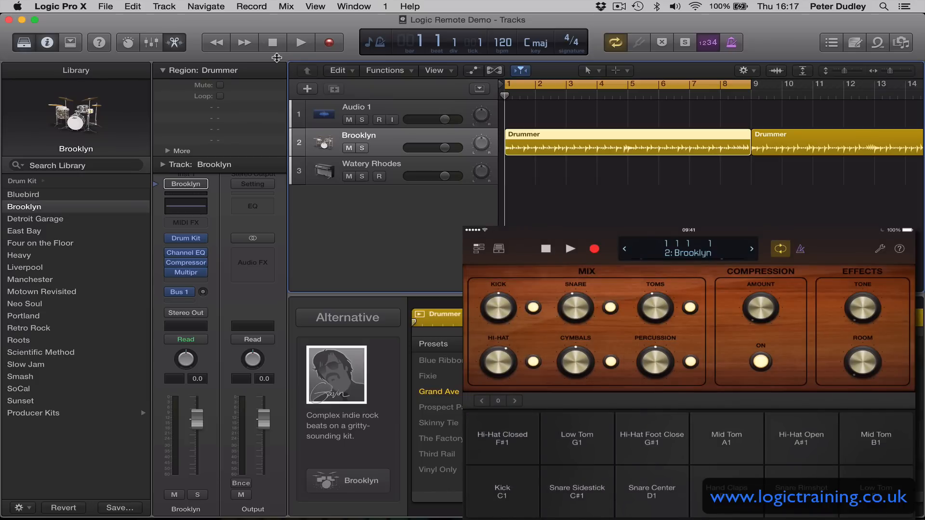
click(569, 249)
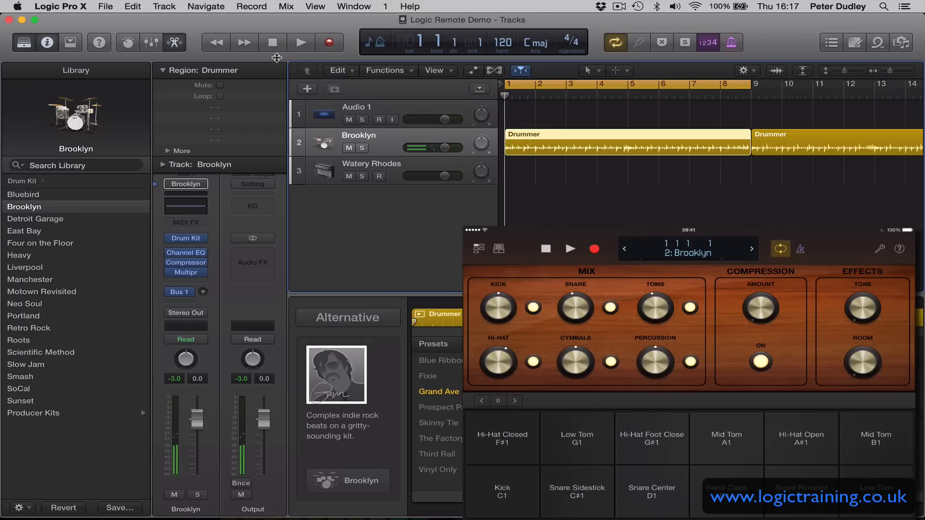
click(502, 492)
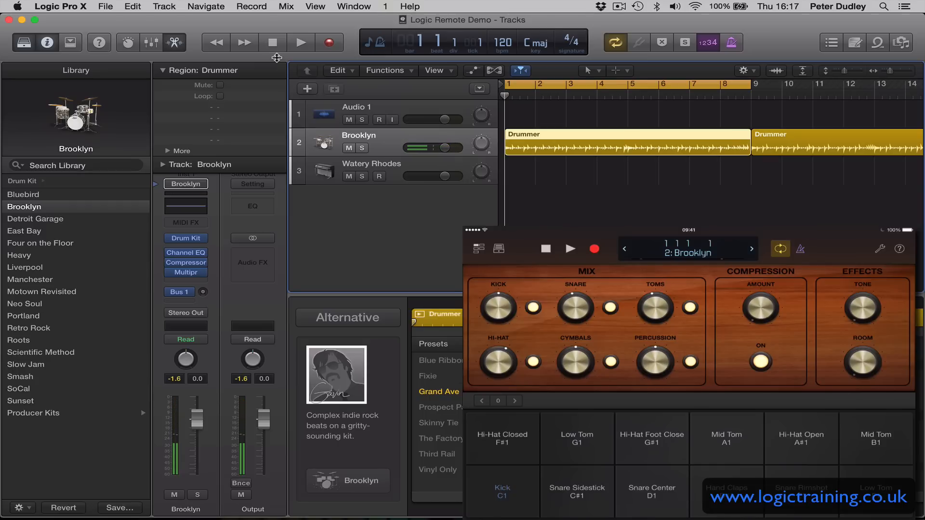
Switch the drum kit through Detroit Garage and East Bay to Four on the Floor, then stop playback
click(499, 248)
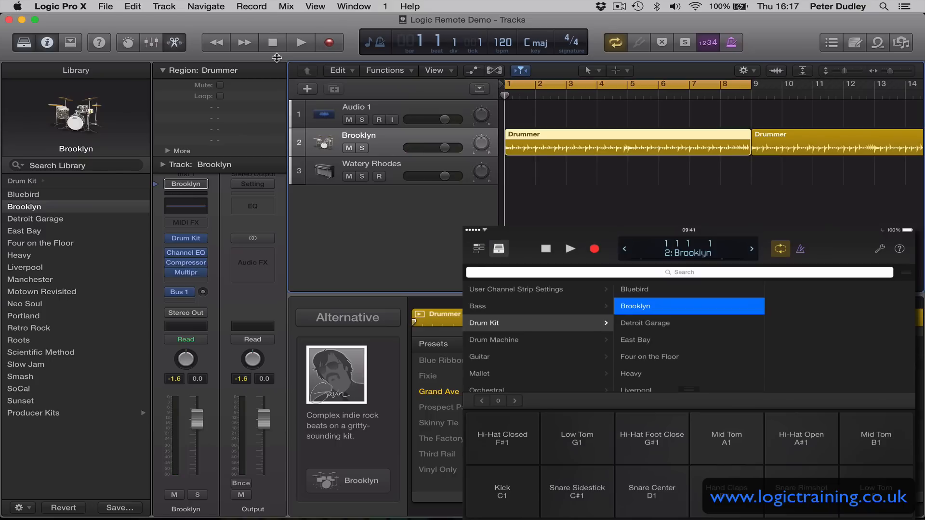
click(645, 323)
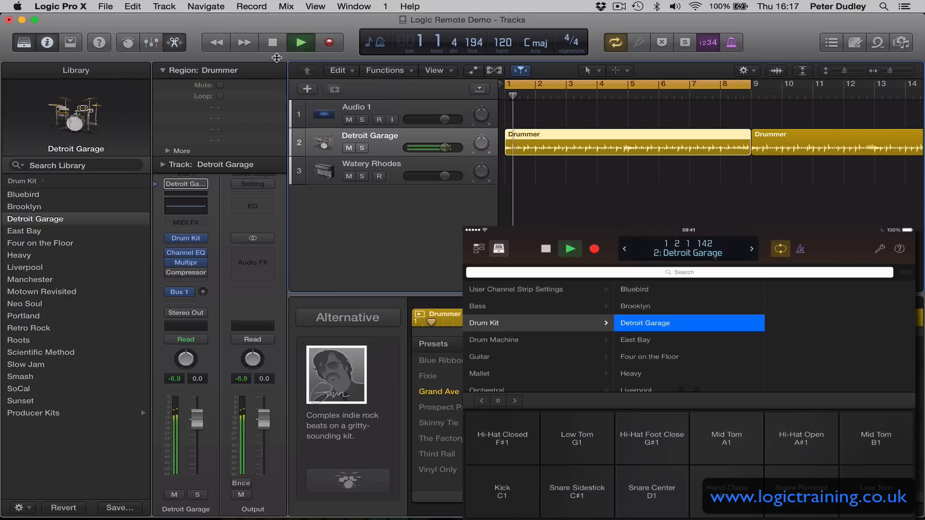
click(649, 339)
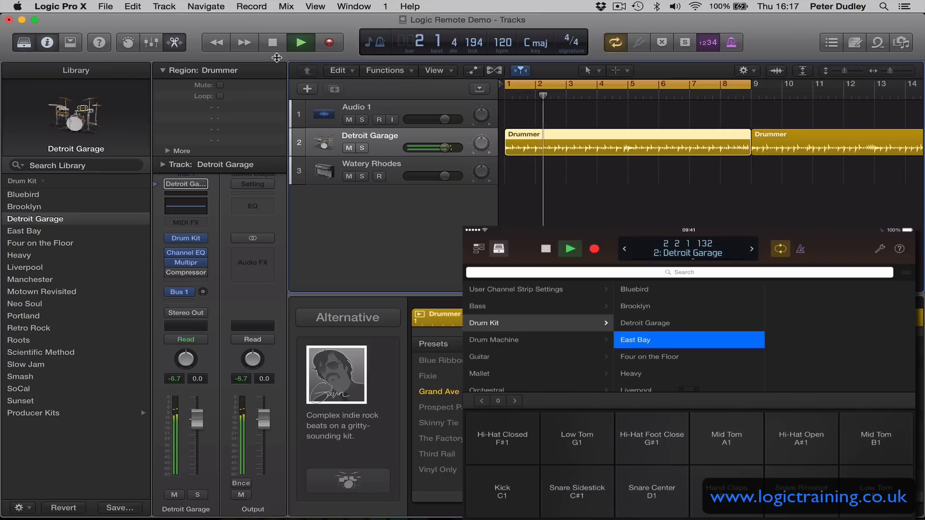
click(636, 339)
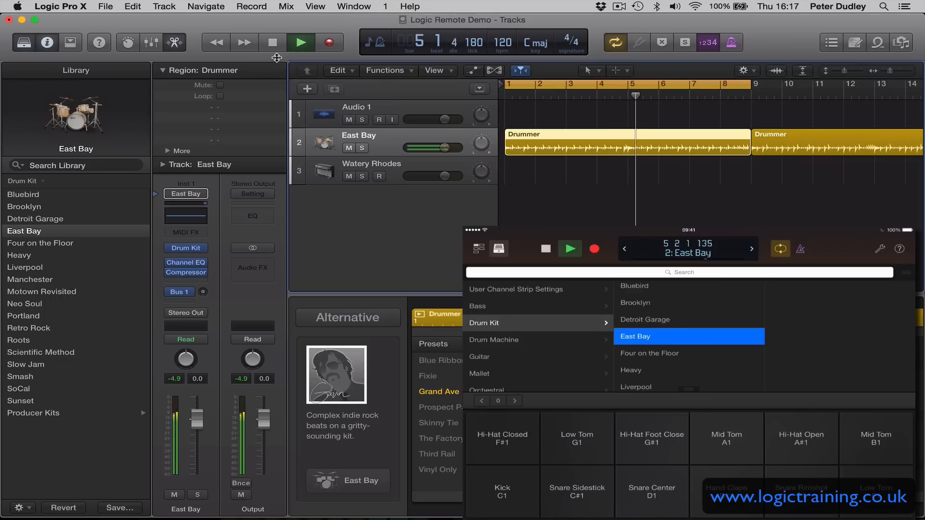
click(649, 352)
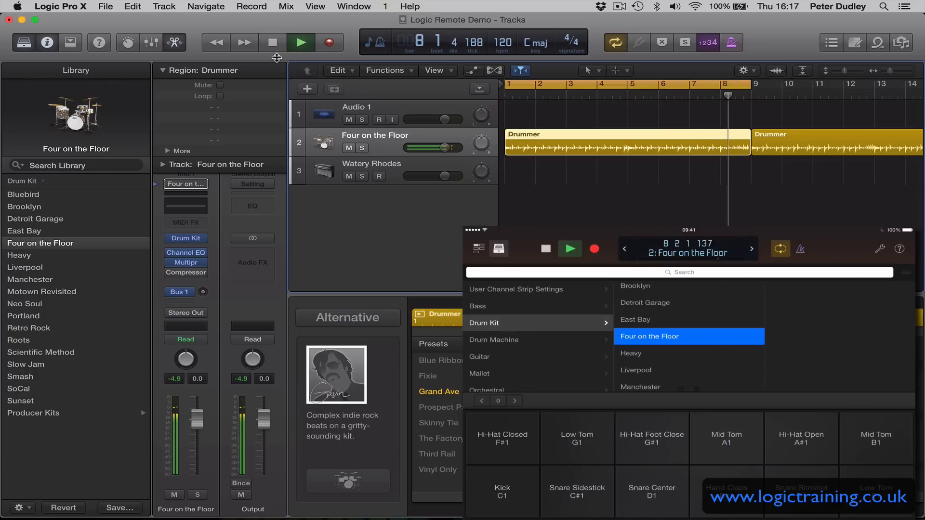
click(272, 42)
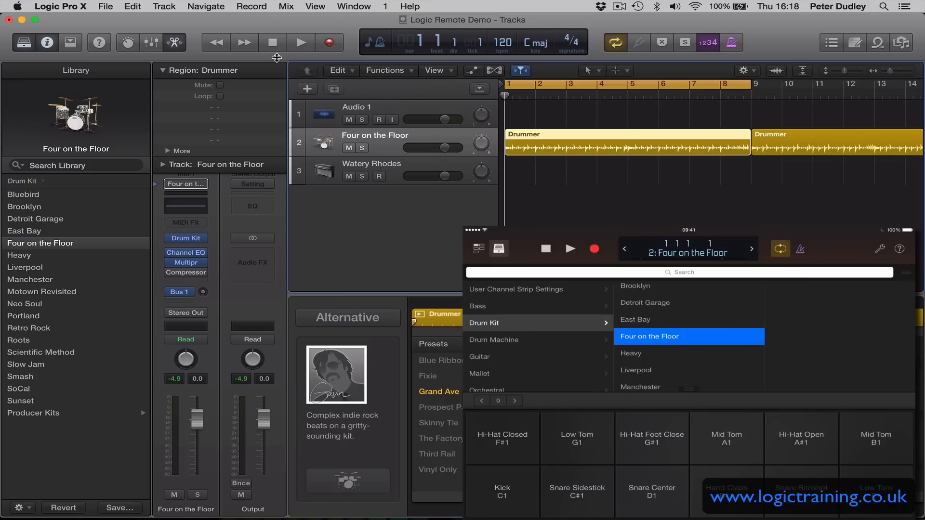
Show the remote mixer, select Watery Rhodes and Four on the Floor, and display I/O routing
click(477, 249)
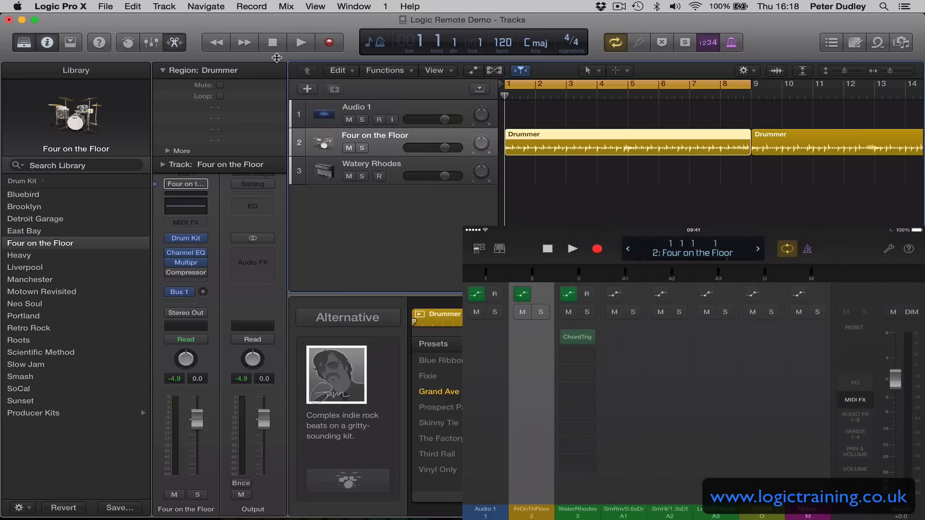
click(479, 248)
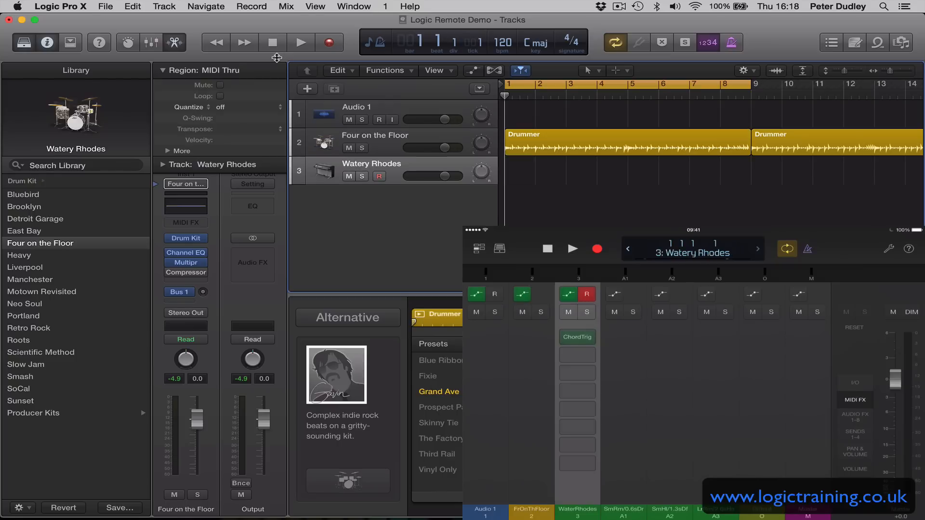
click(36, 413)
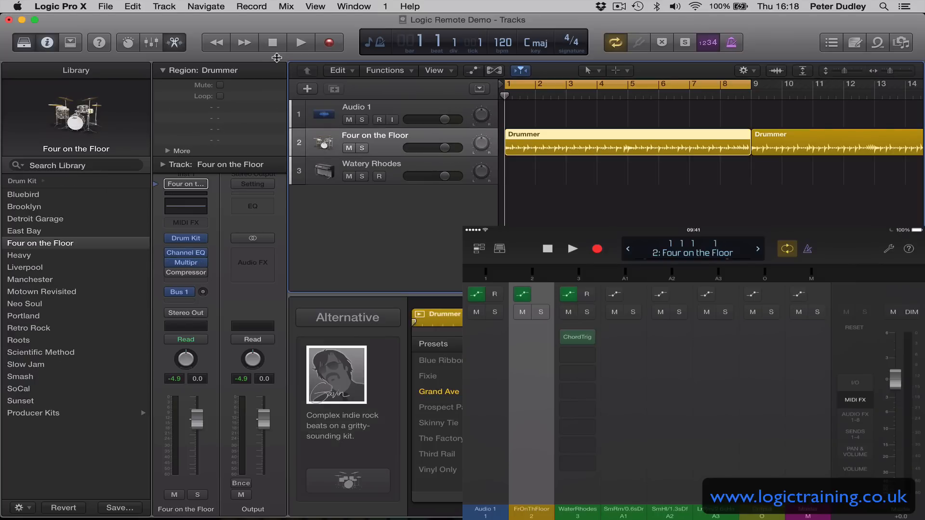
click(486, 509)
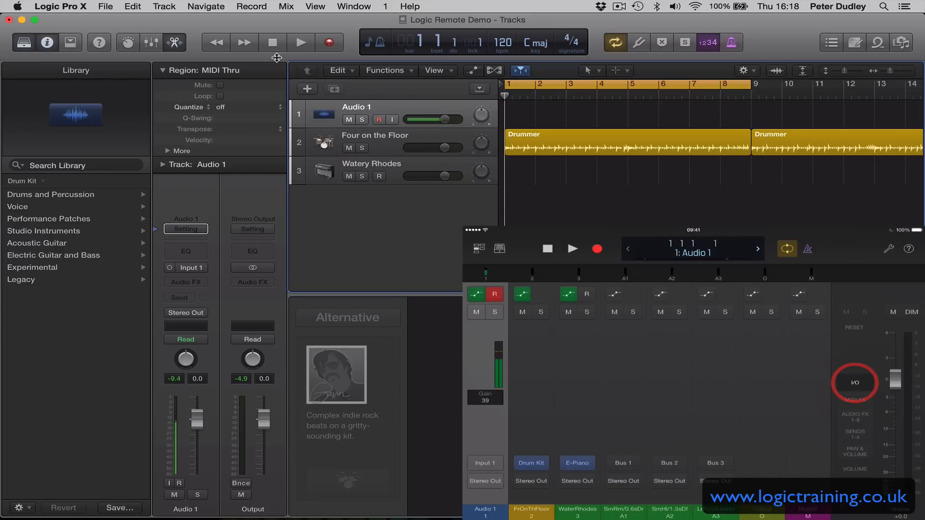
Show the MIDI FX slots in the remote mixer and select the Watery Rhodes channel
click(854, 382)
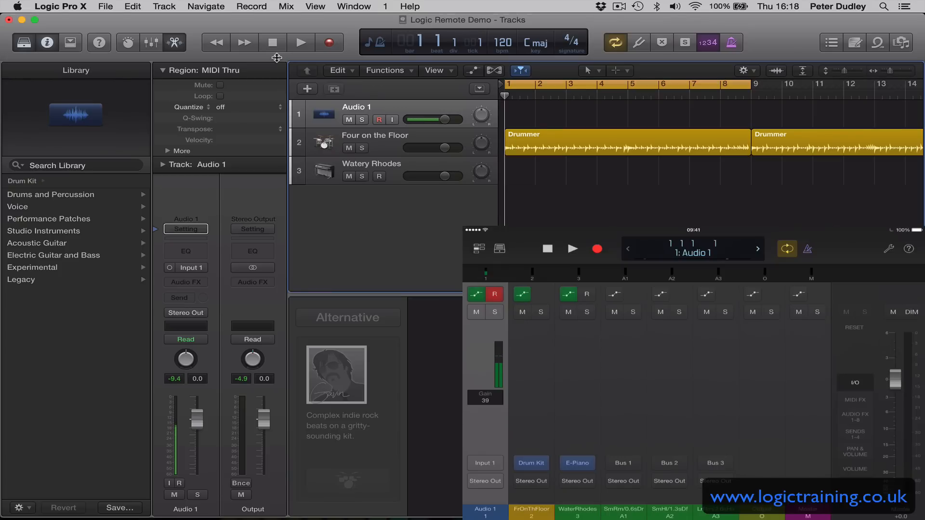
click(485, 465)
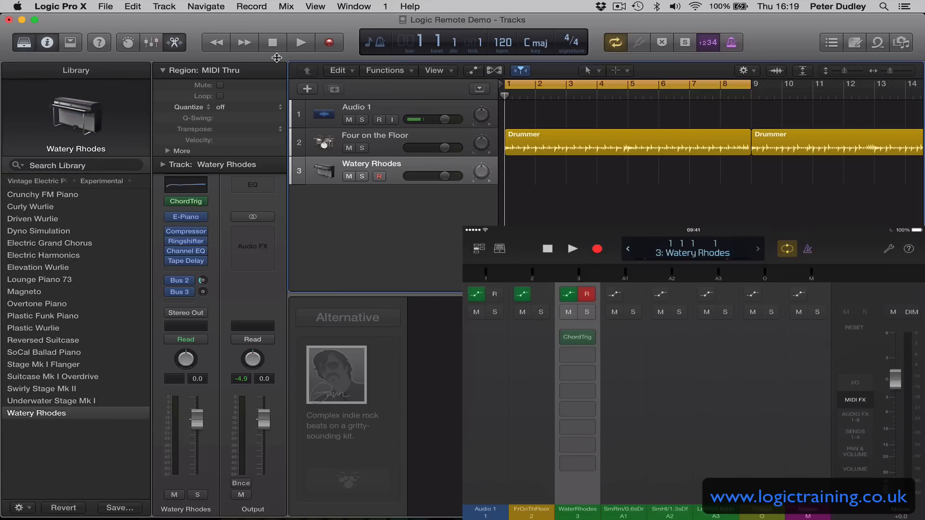
Browse Watery Rhodes patches, view Smart Controls & Keyboard, then return to the mixer
click(578, 336)
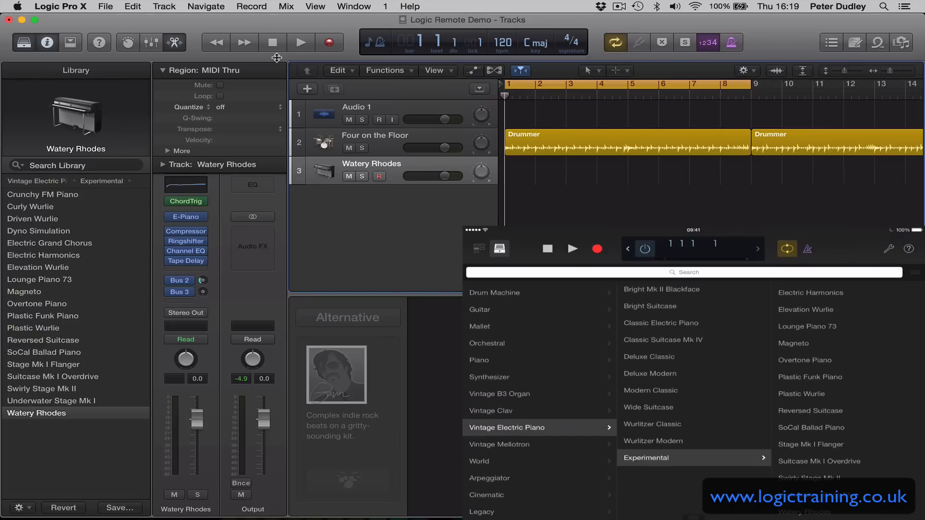
click(479, 248)
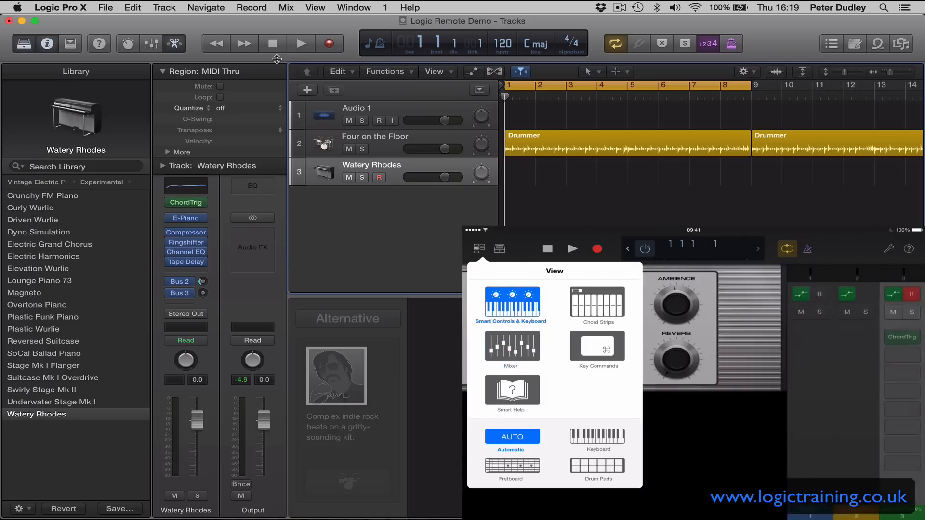
click(511, 301)
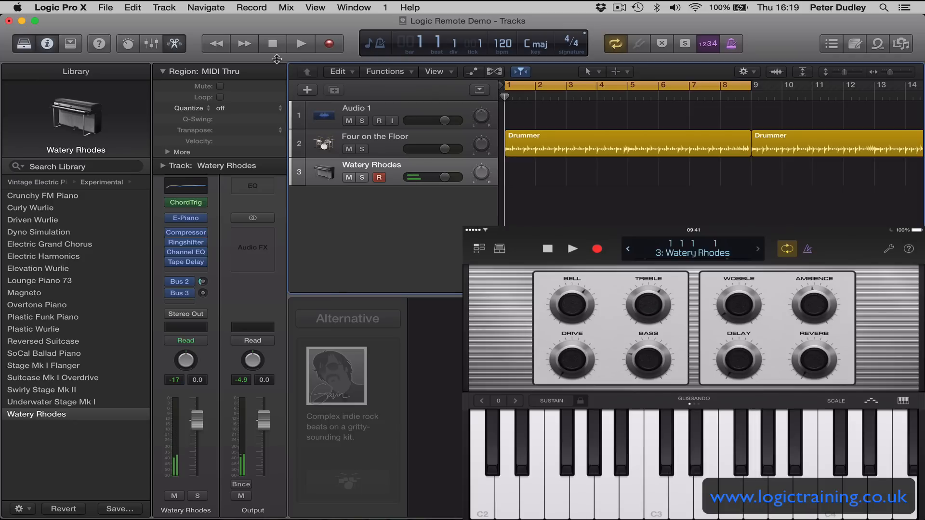
click(478, 249)
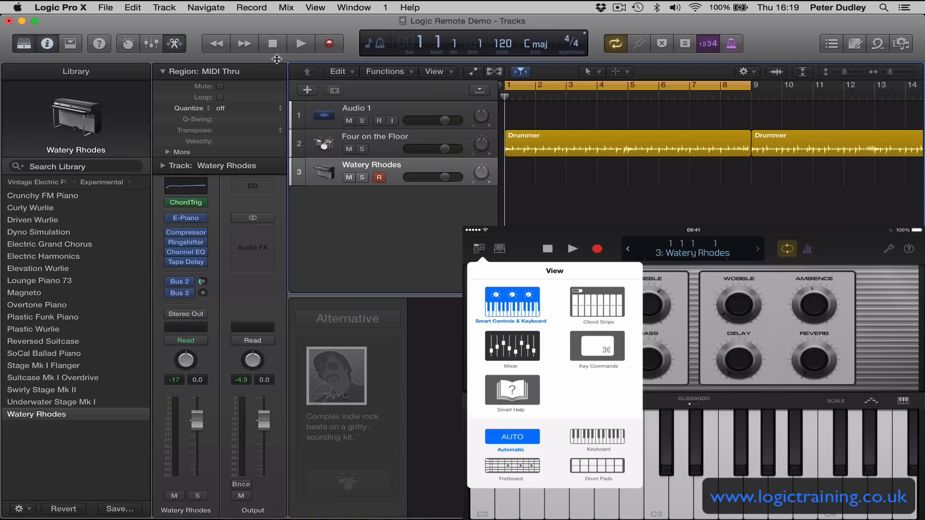
click(511, 349)
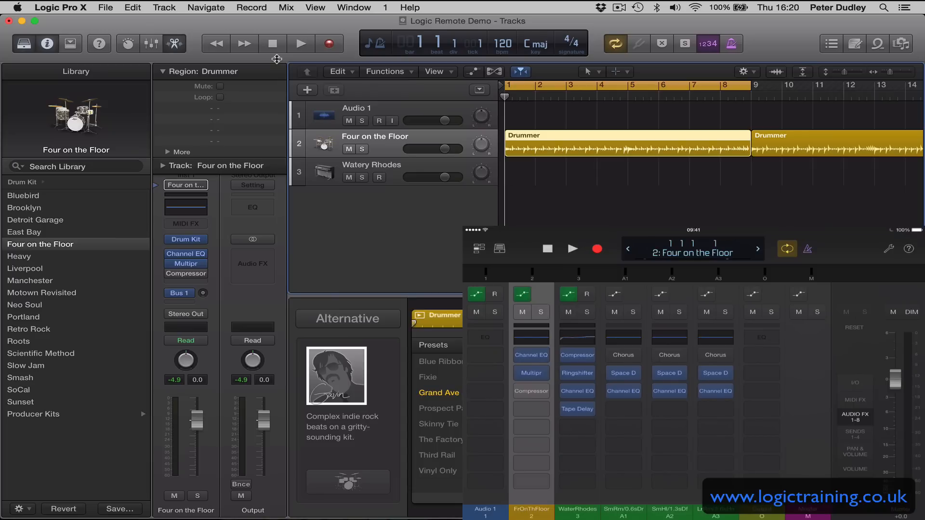
Open the FrOnThFloor strip's Compressor insert in its plug-in window
click(300, 44)
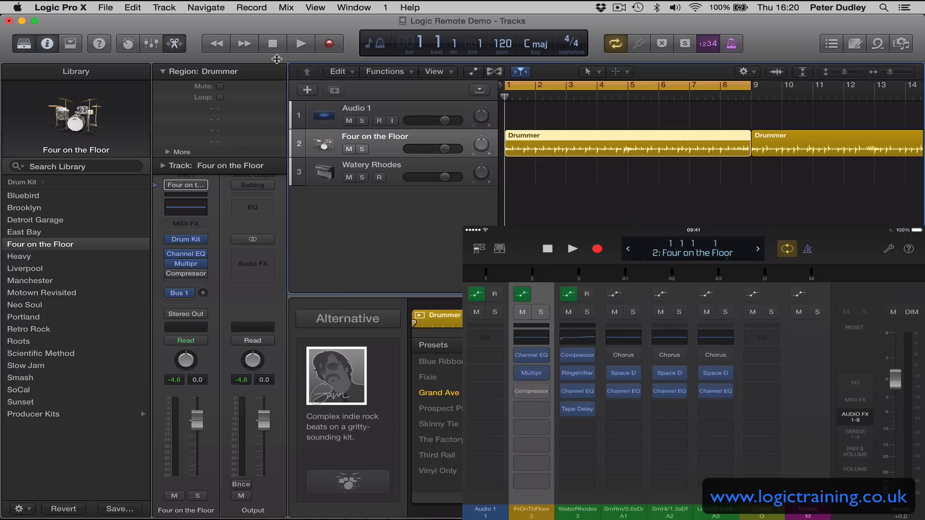
click(531, 391)
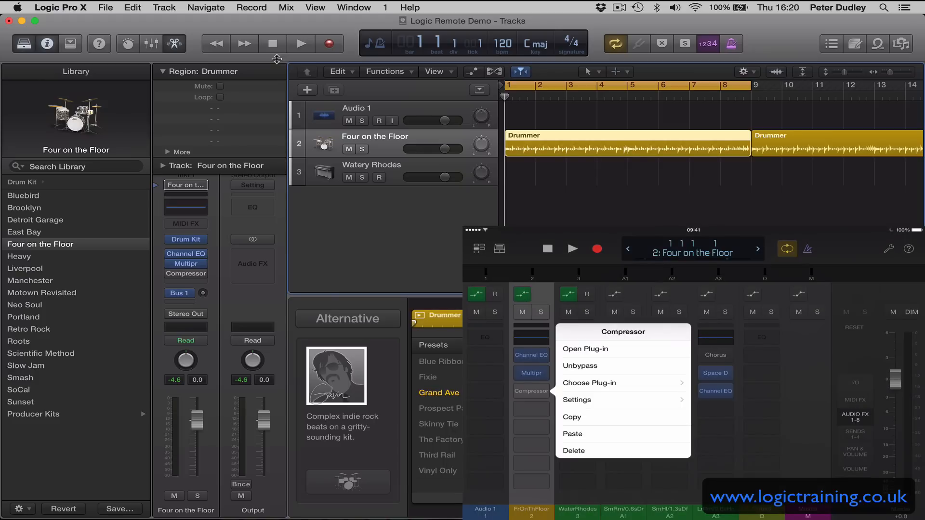
click(584, 349)
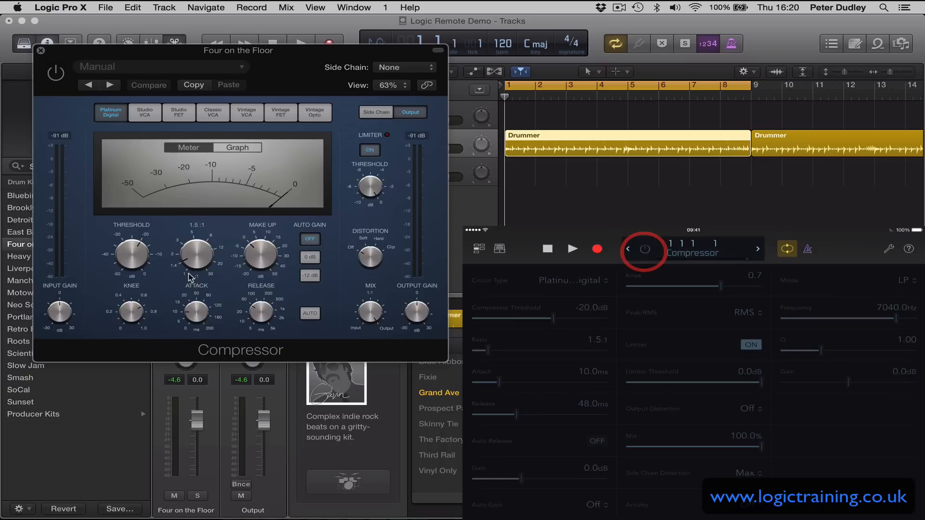
Try compressor circuit models including Studio VCA, settle on Classic VCA, and start playback
click(644, 249)
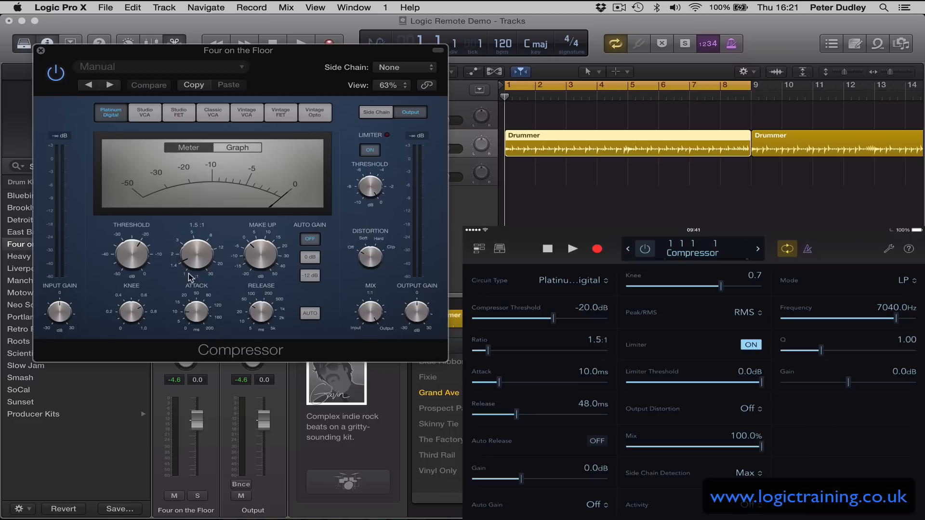
click(570, 280)
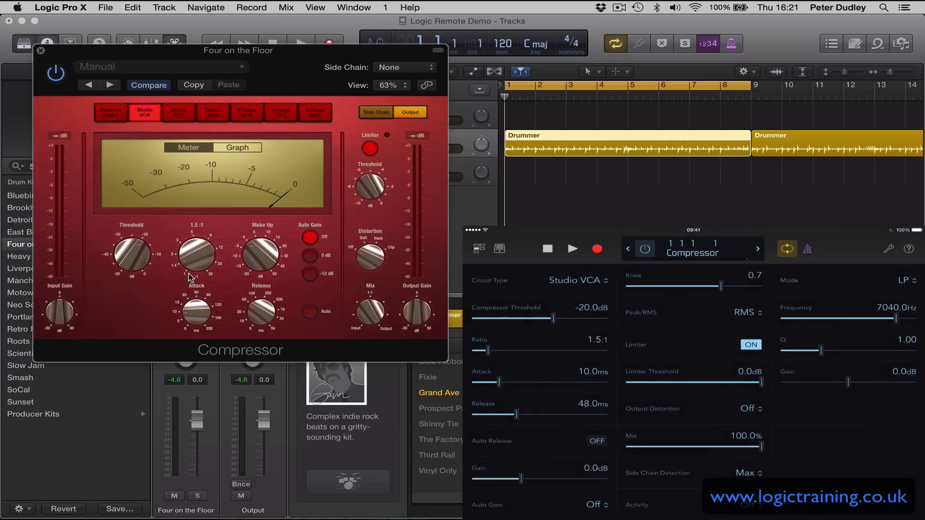
click(212, 112)
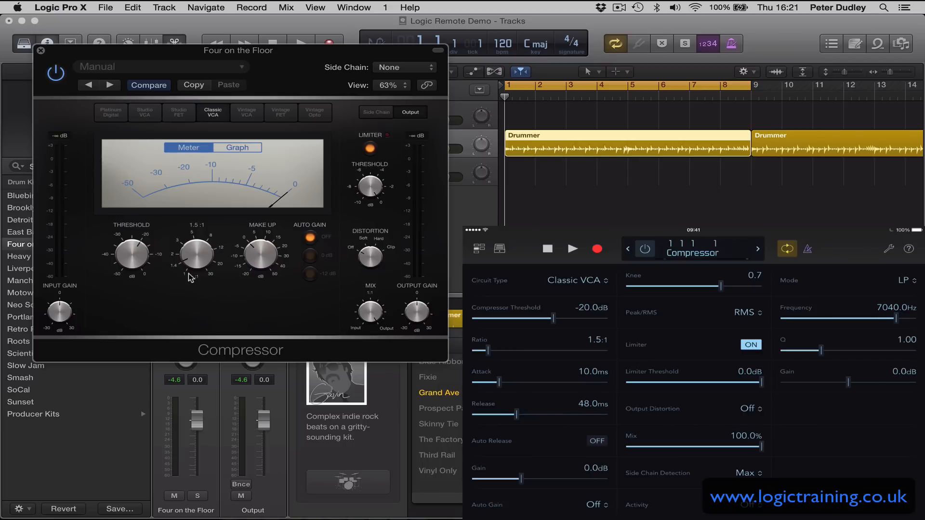
click(577, 281)
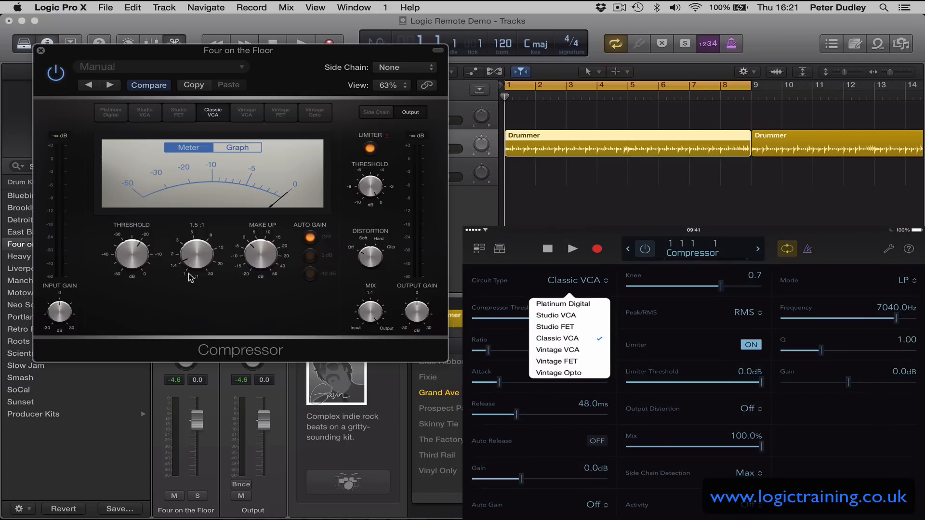
click(557, 339)
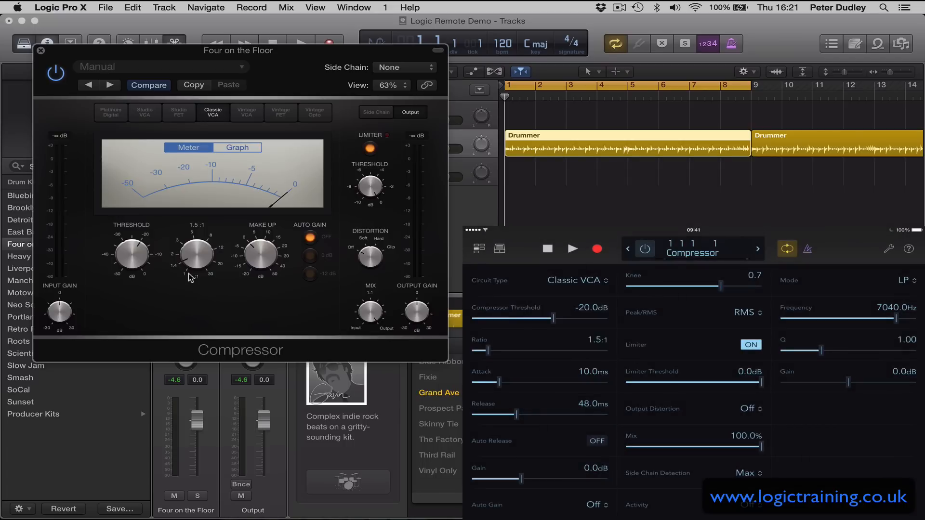
click(572, 249)
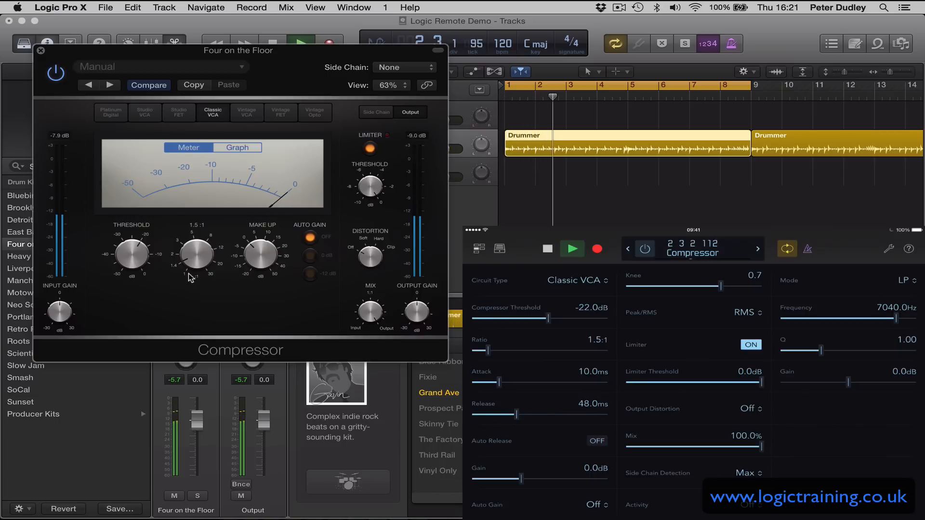
Adjust the Compressor threshold and ratio sliders, ending at -22 dB and 2.6:1
drag(543, 319, 514, 318)
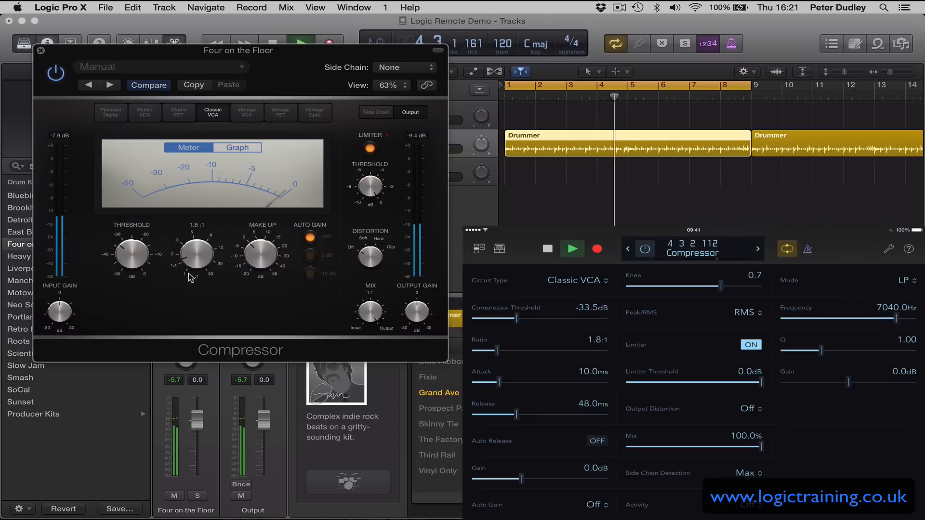
drag(194, 253, 203, 242)
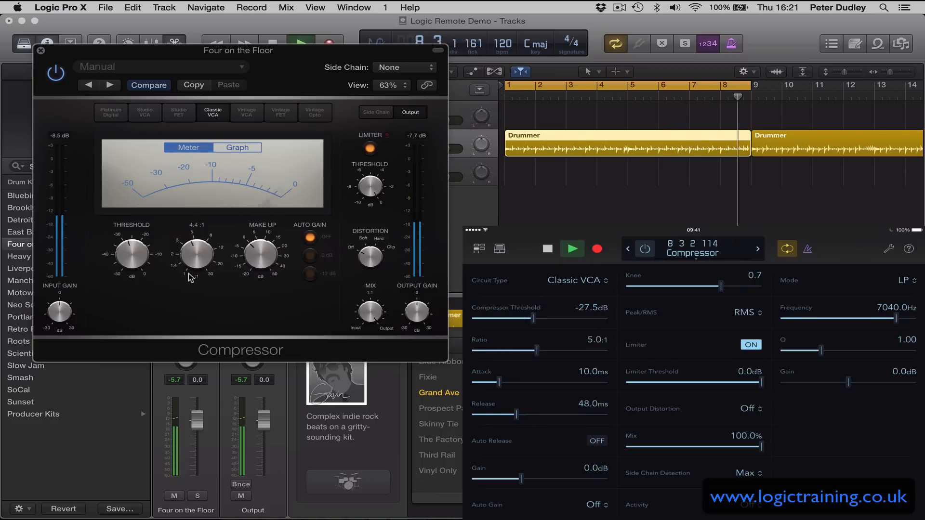
drag(195, 248, 195, 265)
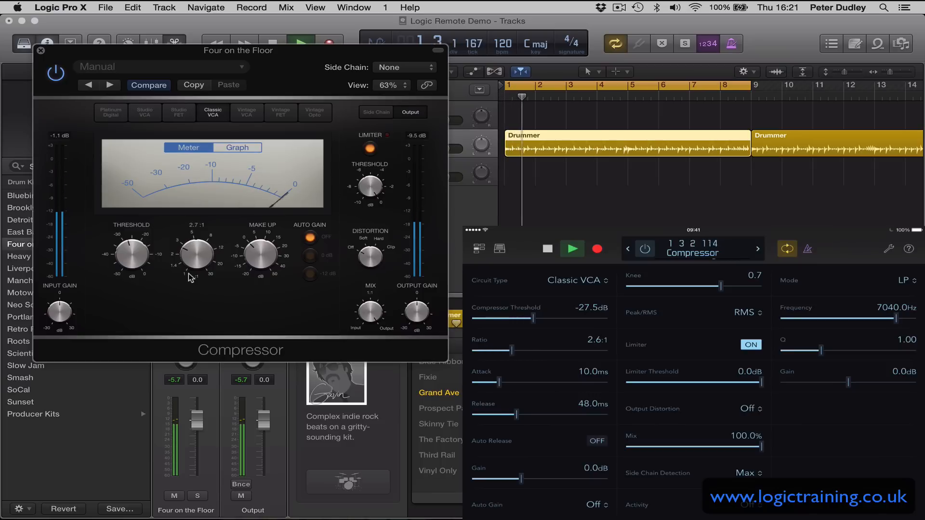
drag(513, 319, 539, 319)
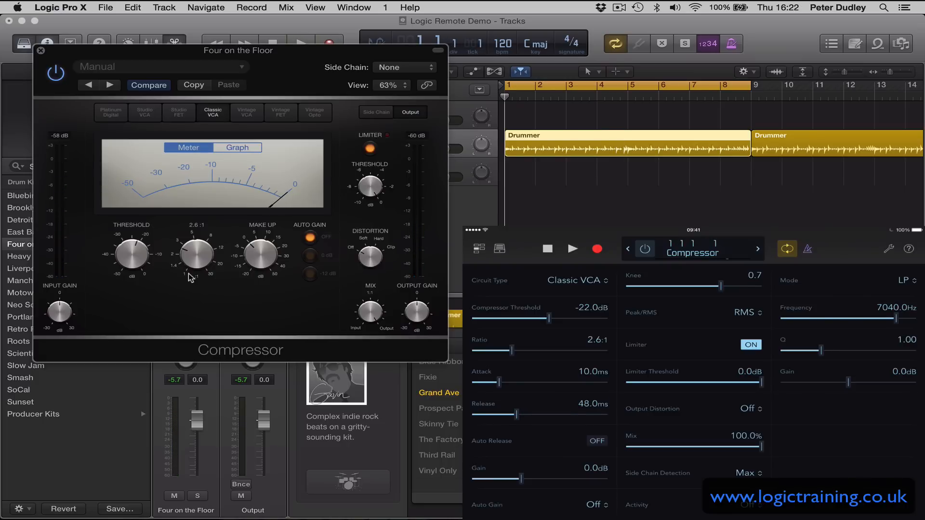
Switch the remote back to Mixer view and open the FrOnThFloor Channel EQ slot
click(479, 249)
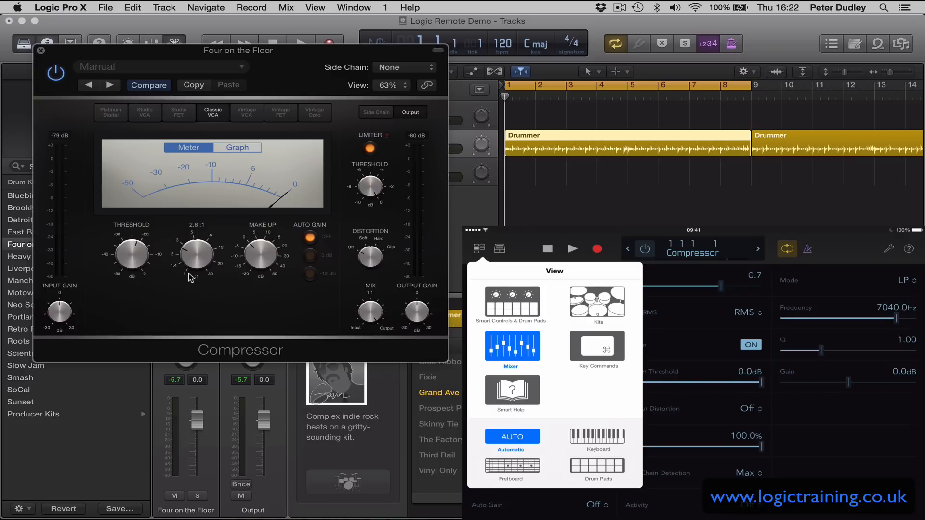
click(511, 347)
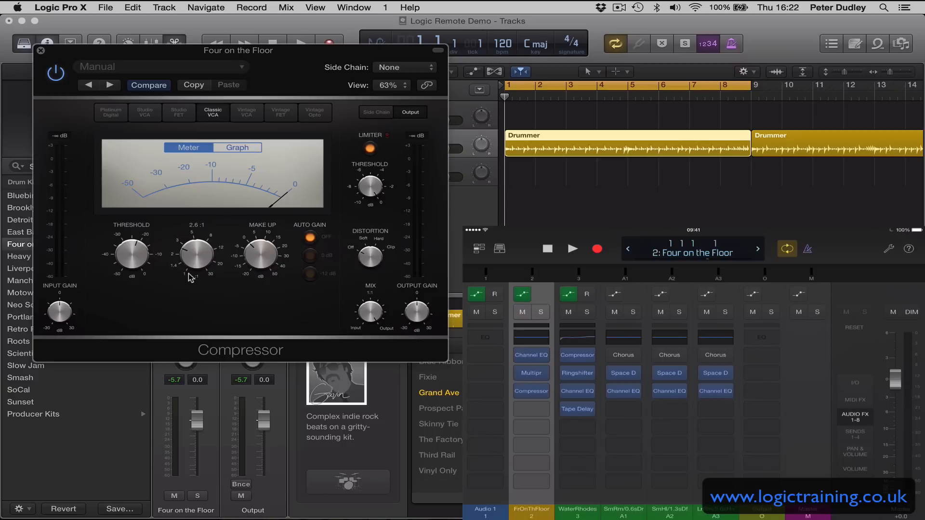
click(531, 354)
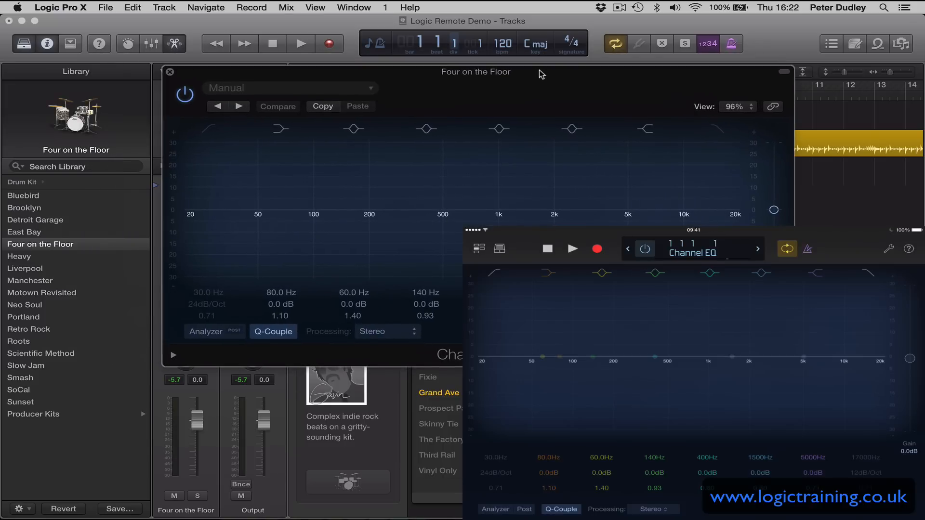
Enable the drum Channel EQ's low-cut band, then return the remote to the mixer
click(301, 43)
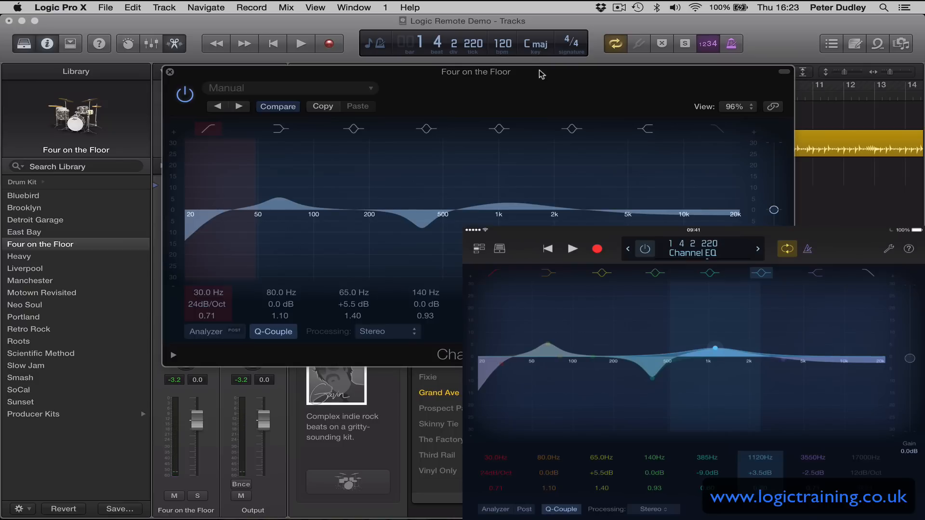
click(477, 249)
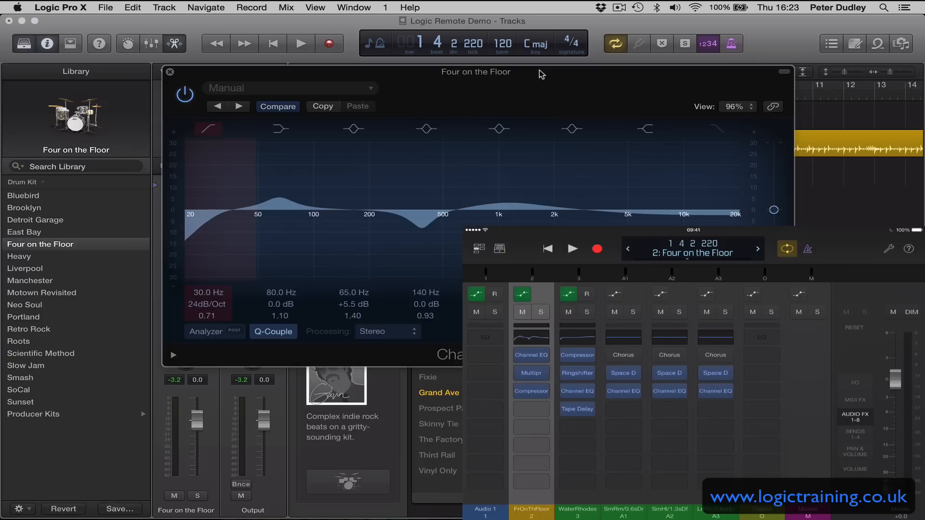
Replace the WaterRhodes Compressor with PSP oldTimer from Audio Units > PSPaudioware
click(531, 391)
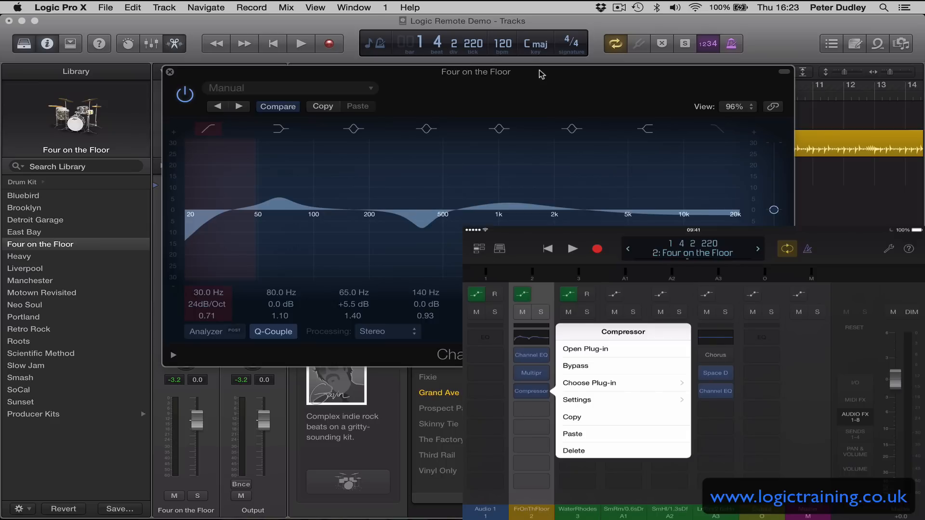
mouse_move(585, 349)
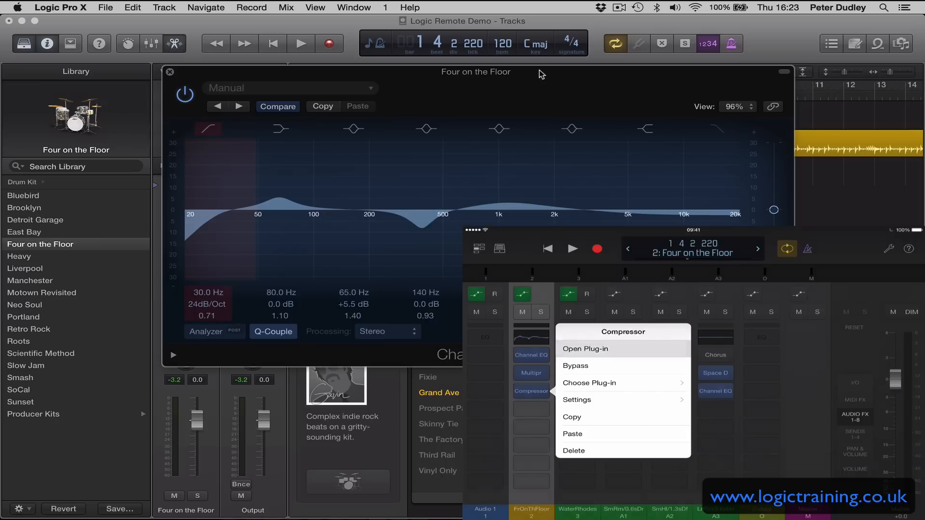
click(584, 349)
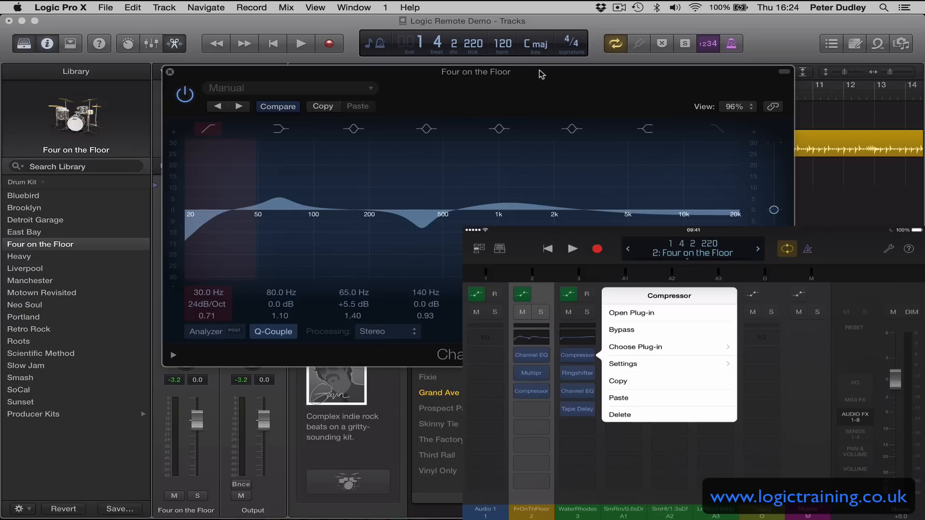
click(636, 347)
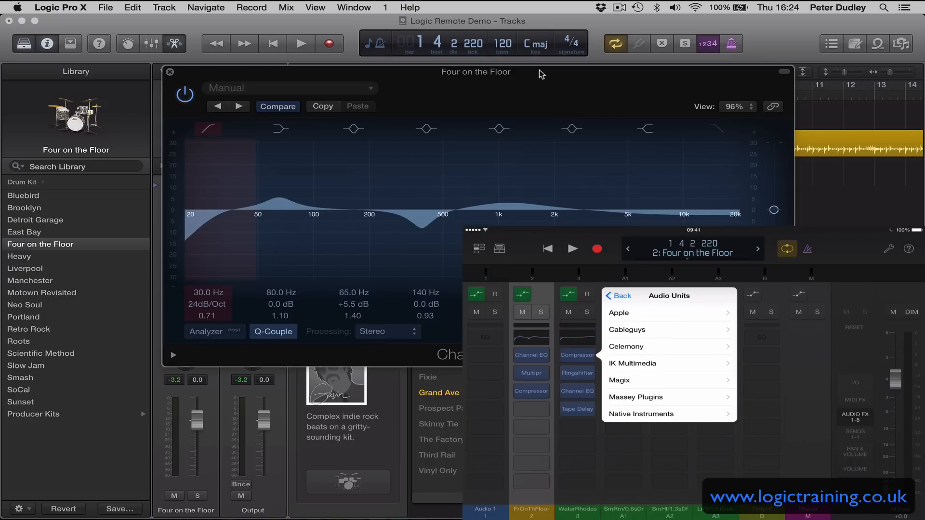
scroll(down, 3)
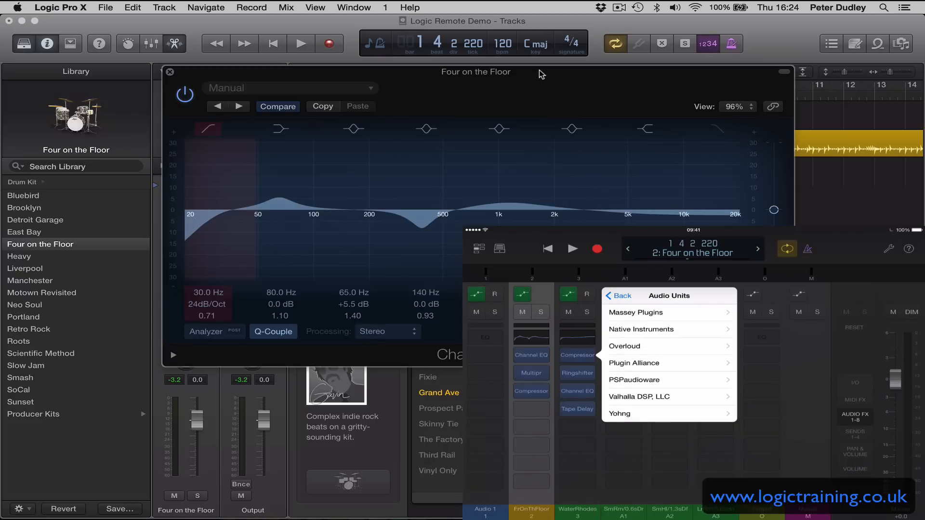
click(634, 379)
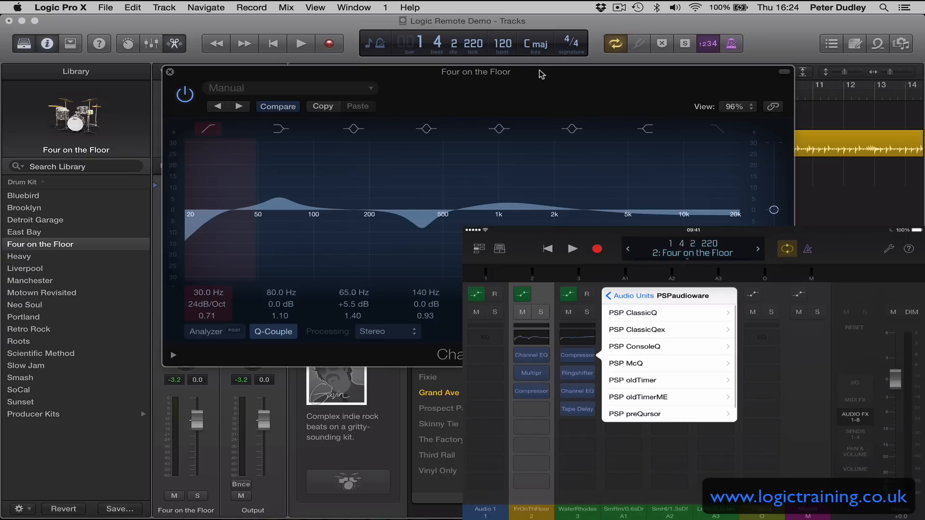
click(633, 380)
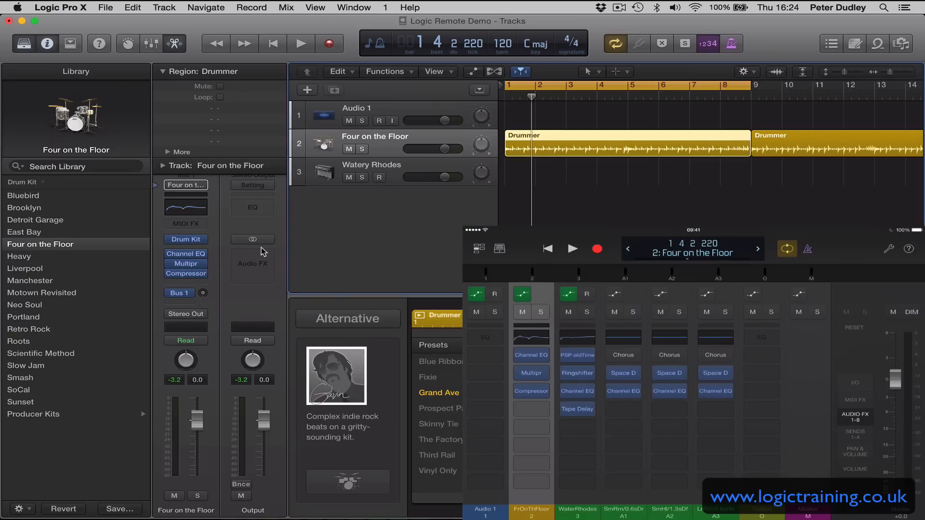
mouse_move(392, 161)
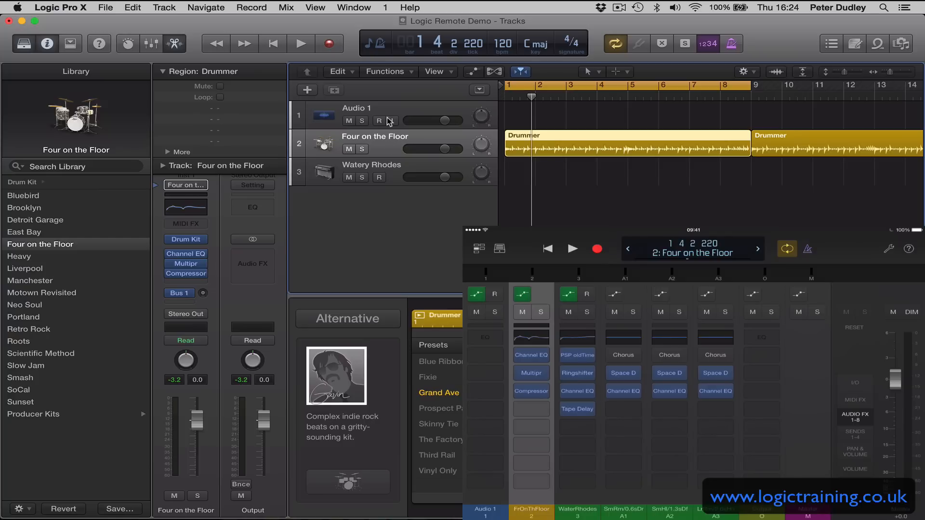
Open Watery Rhodes' PSP oldTimer, move its window aside, and drop Compression to 3.25
click(371, 166)
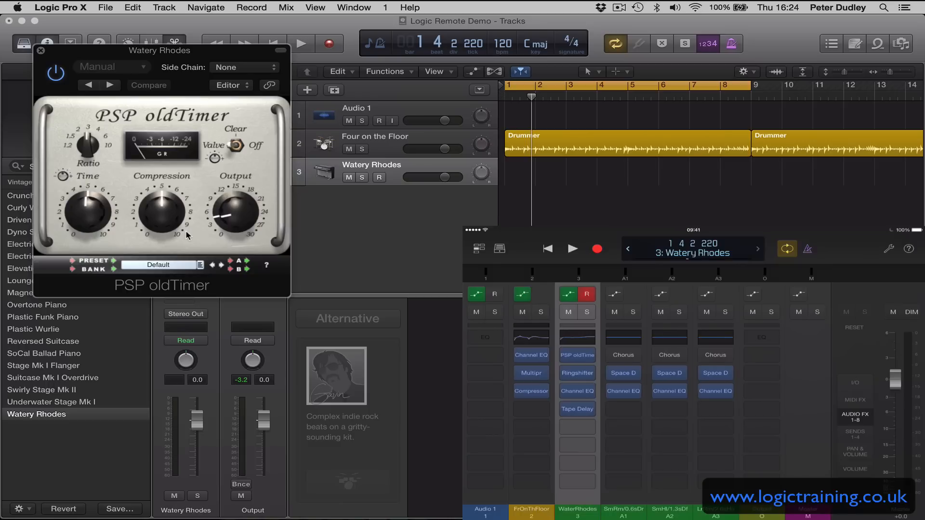
click(576, 355)
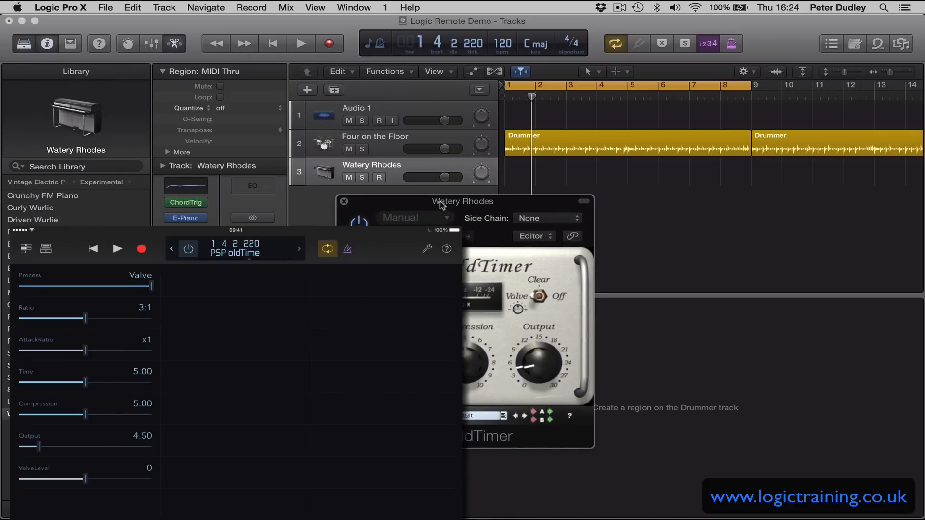
drag(463, 202, 636, 217)
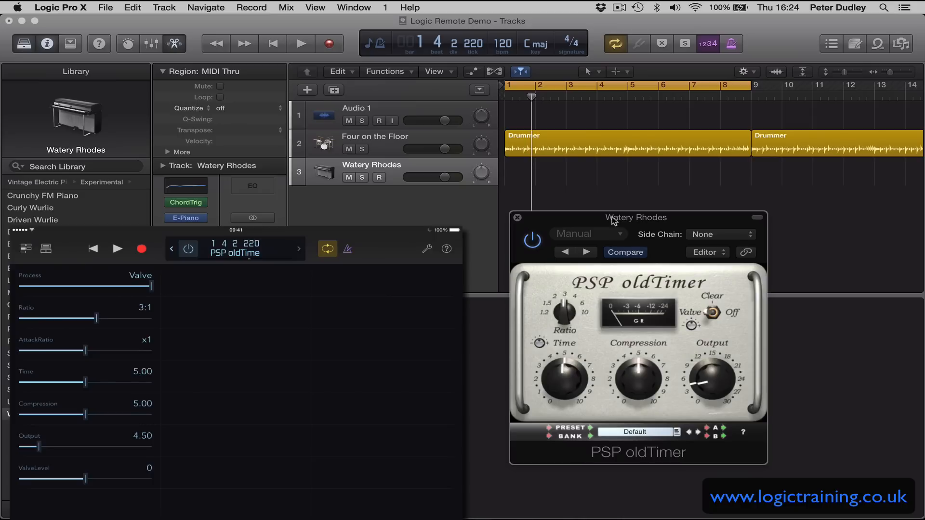
drag(637, 381, 631, 390)
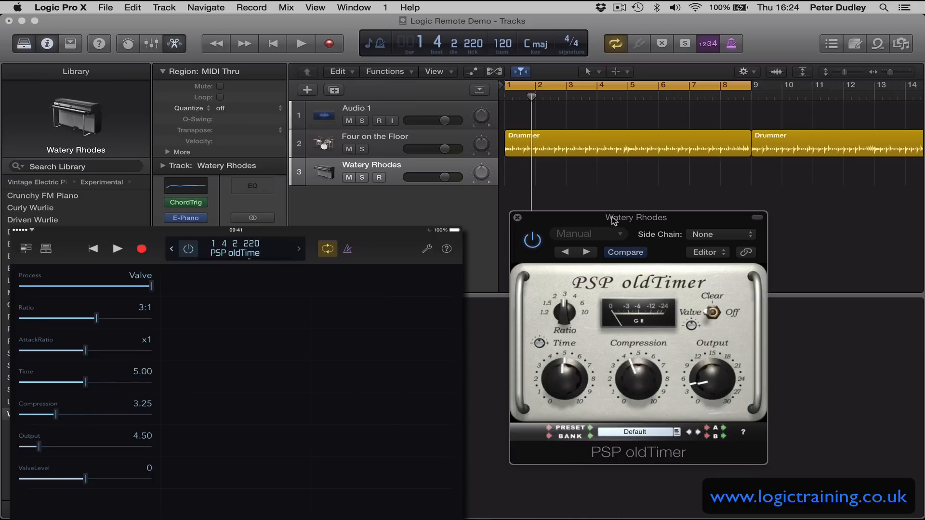